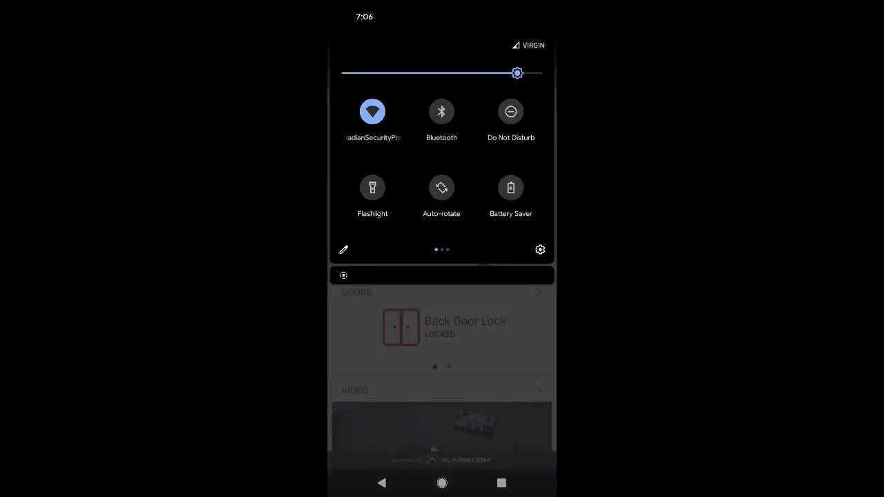
Close the quick settings shade to reveal the Alarm.com dashboard, system disarmed and back door locked.
scroll("left", 3)
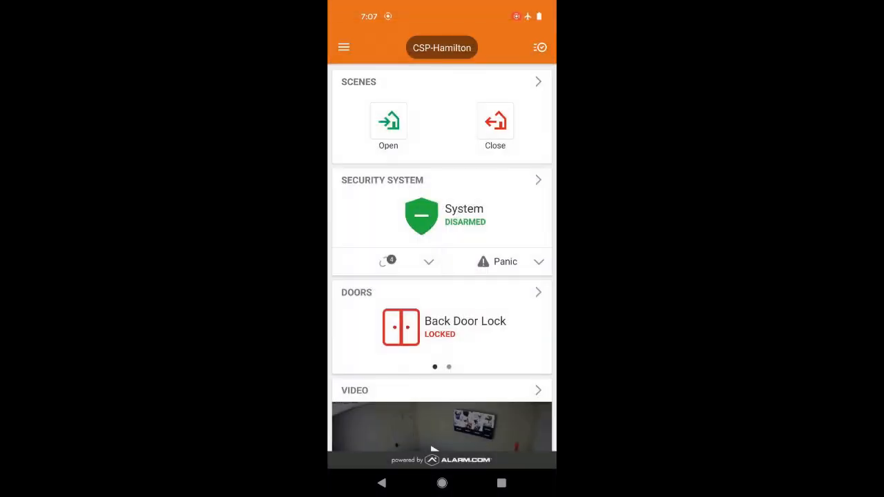
Go to the Doorbell Camera section and start adding a new camera, reaching Install Hardware.
left_click(344, 47)
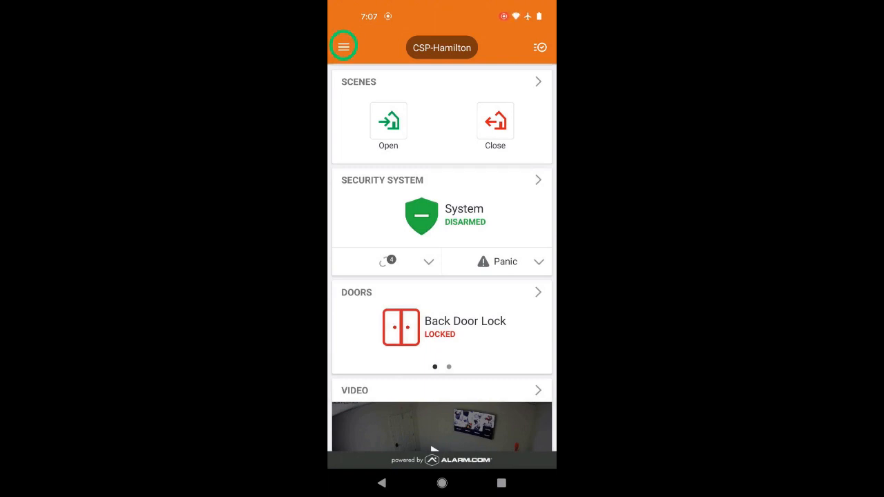
left_click(343, 47)
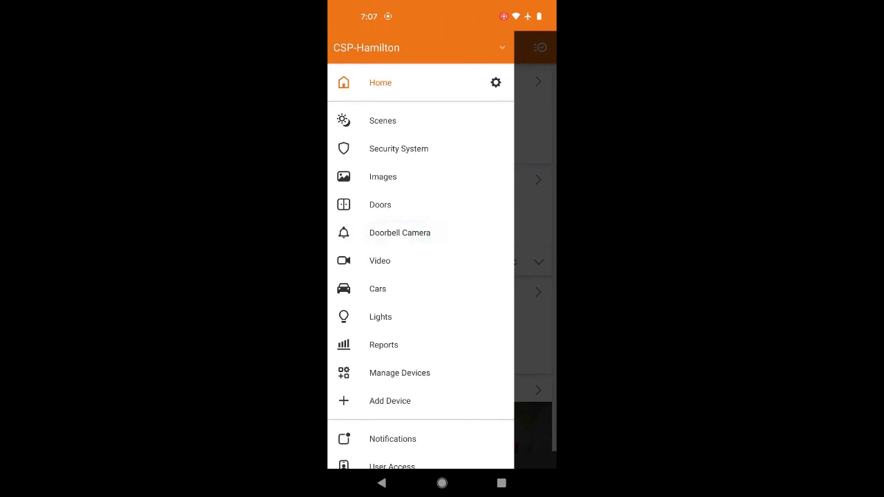
left_click(399, 232)
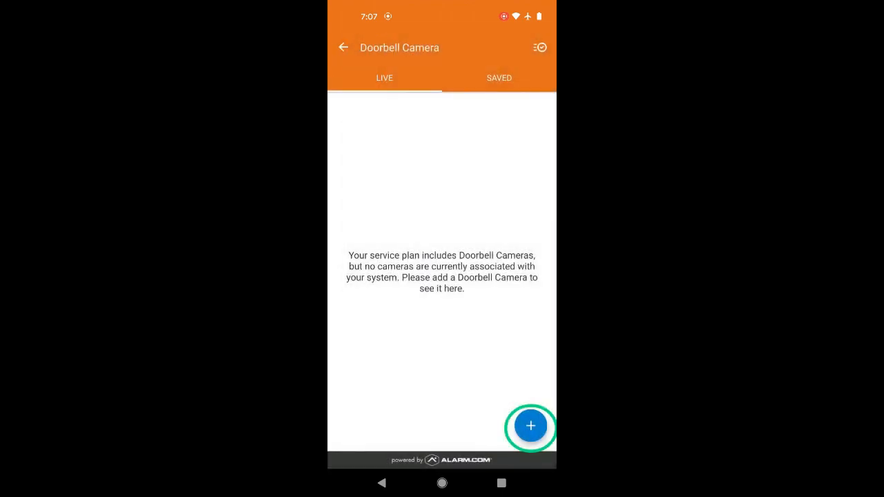
left_click(530, 425)
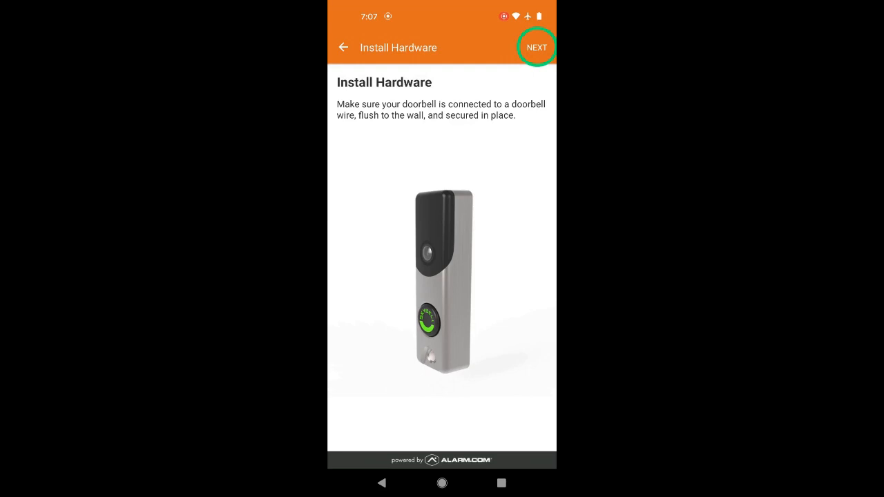
Confirm the LED light check, name the doorbell 'Front Door' and start preparing the install.
left_click(536, 47)
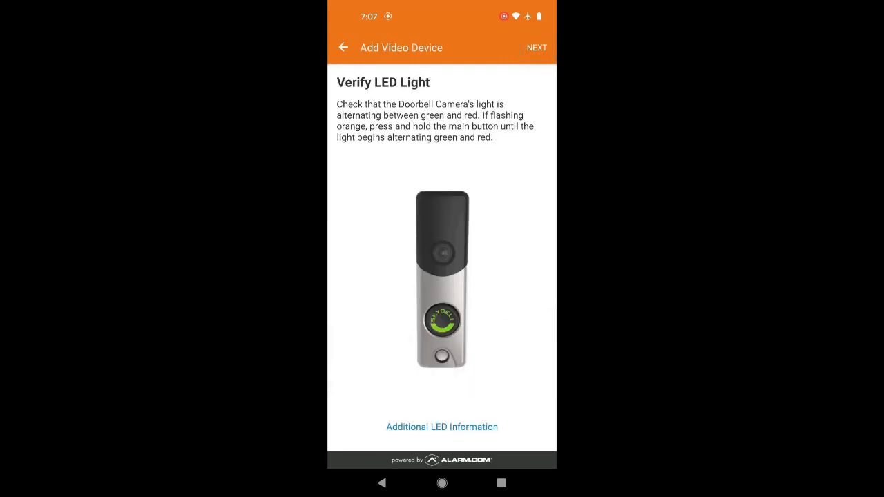
left_click(536, 47)
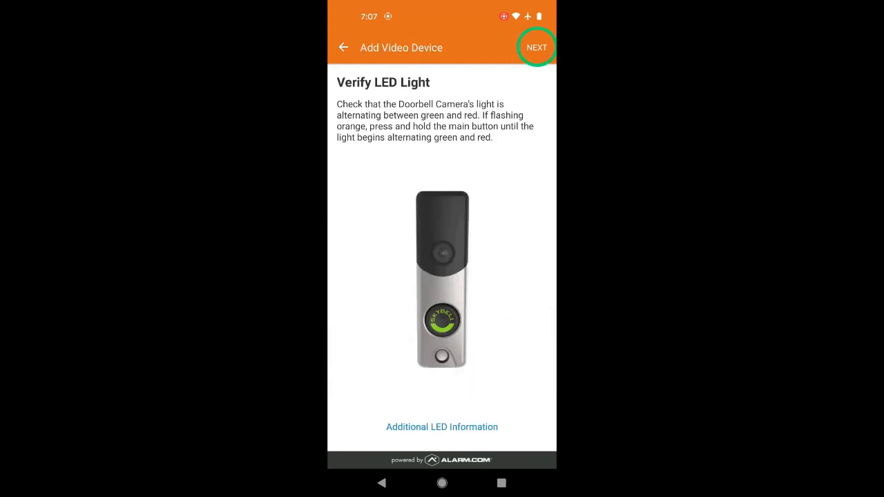
left_click(535, 47)
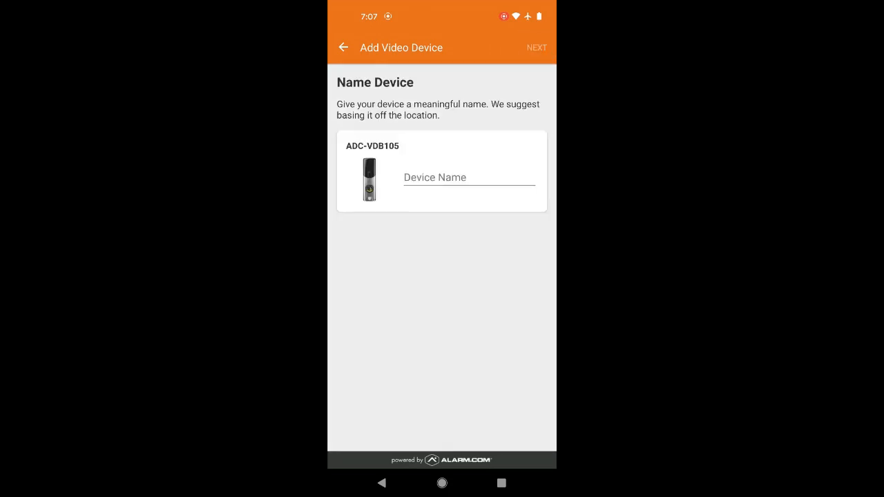
type("Front")
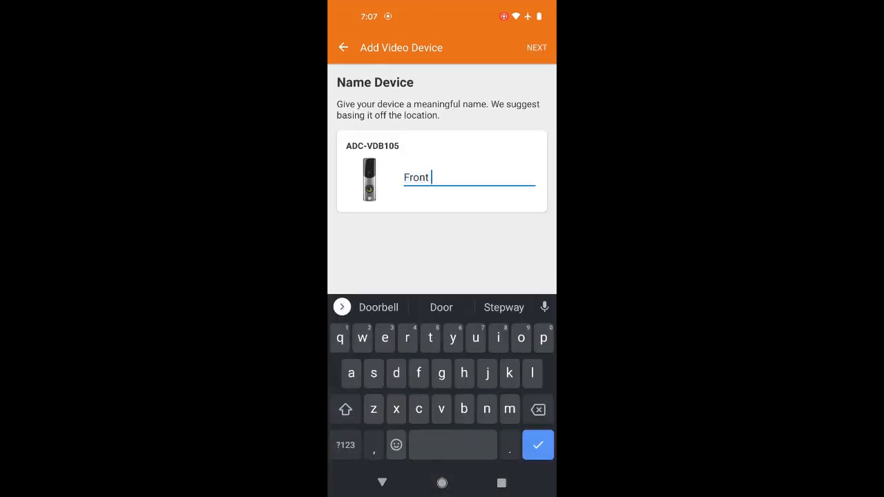
left_click(440, 306)
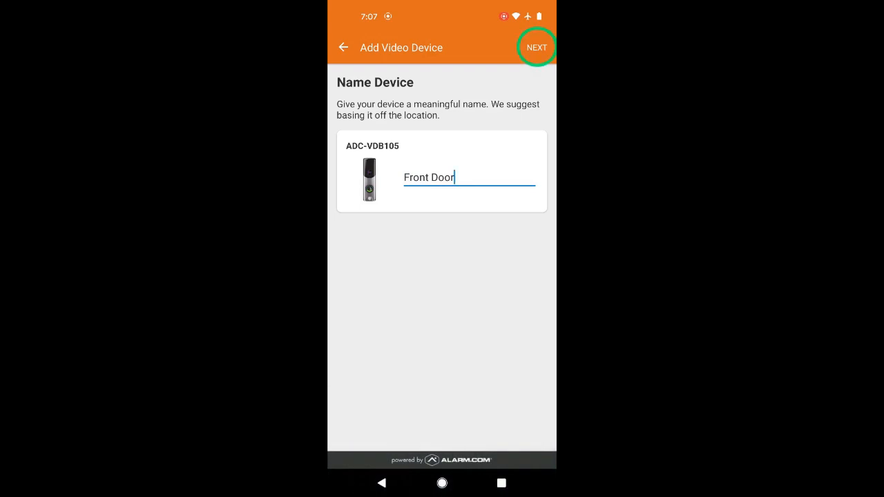
left_click(536, 47)
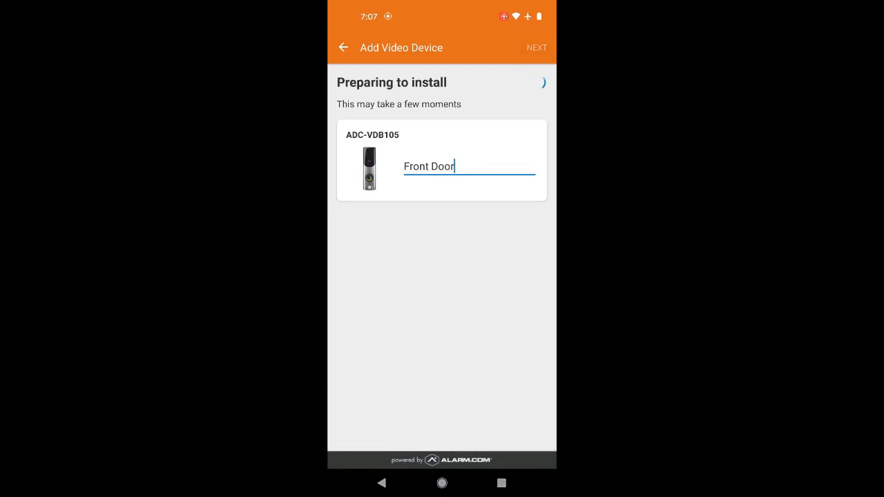
Join the Skybell_107006975 doorbell network from Android Wi-Fi settings.
left_click(536, 47)
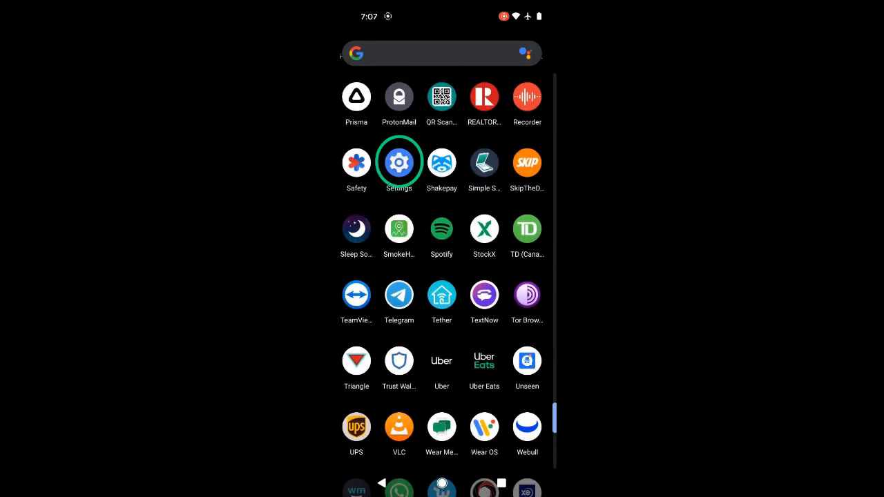
left_click(398, 163)
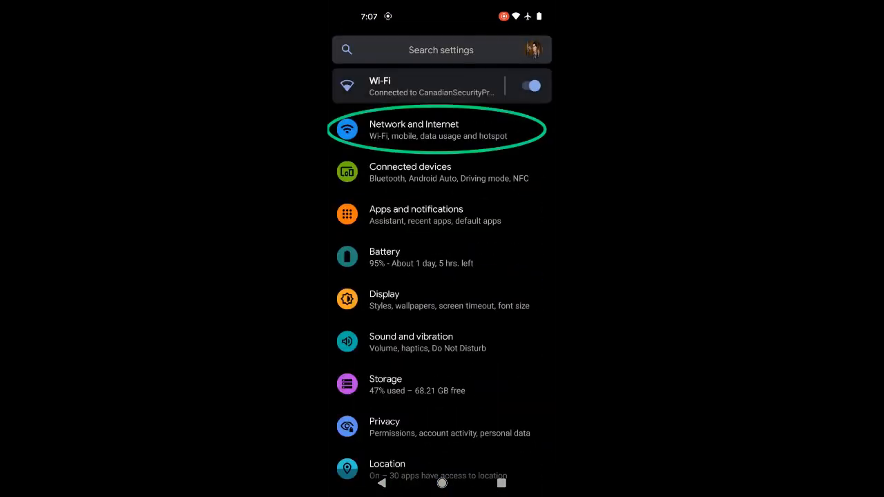
left_click(438, 129)
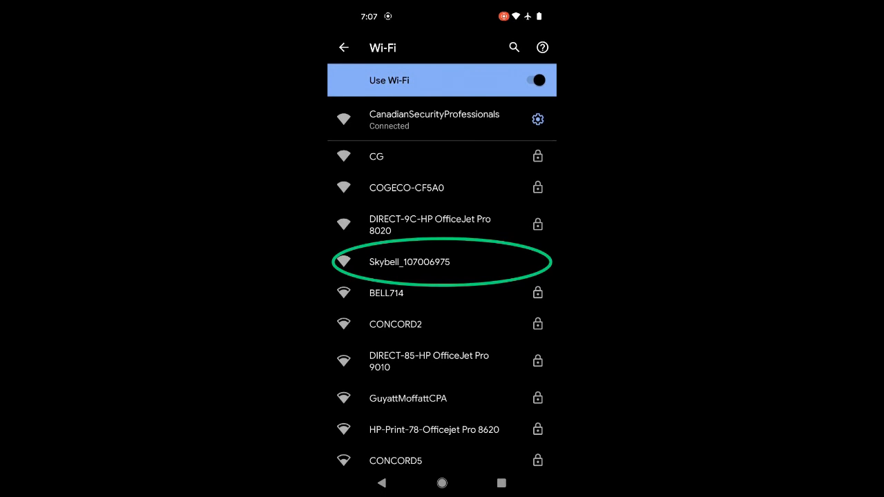
left_click(409, 262)
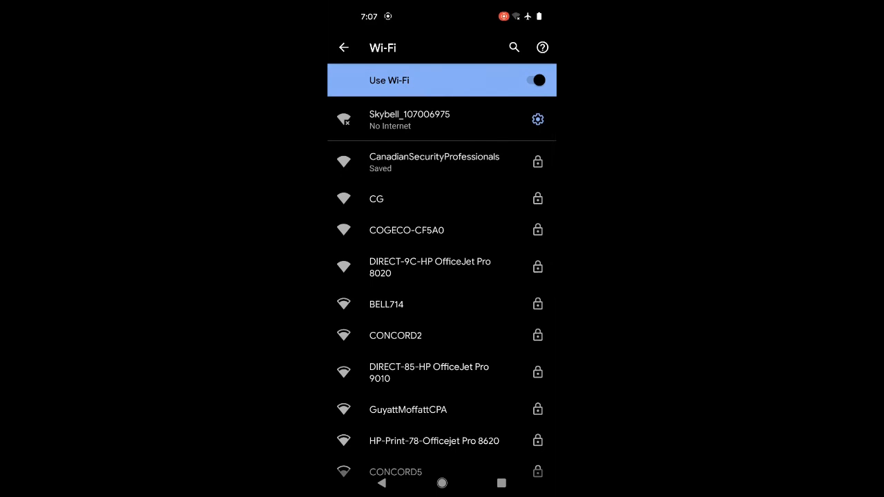
scroll("down", 3)
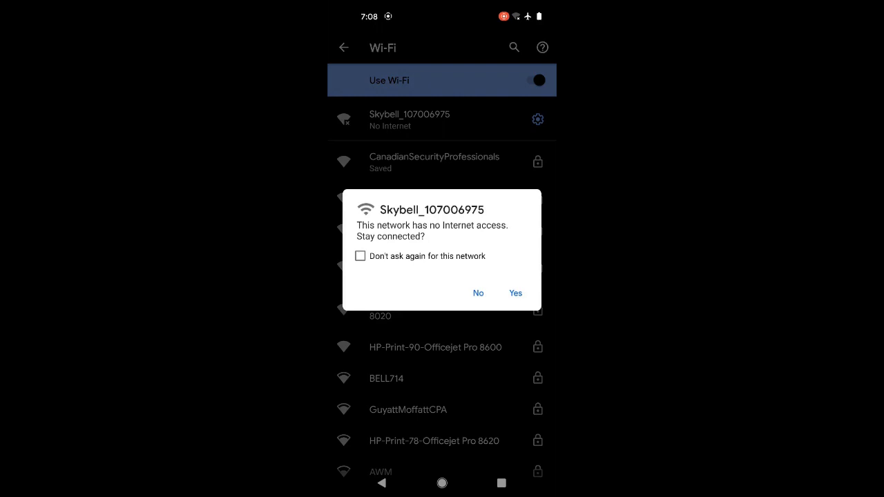
Stay connected to Skybell_107006975 despite no internet, with Don't ask again, and return to Alarm.com.
left_click(515, 293)
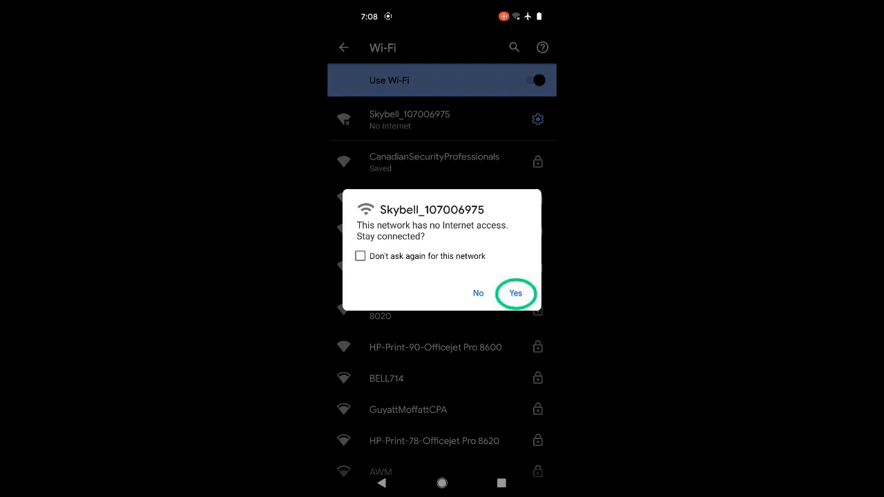
left_click(359, 256)
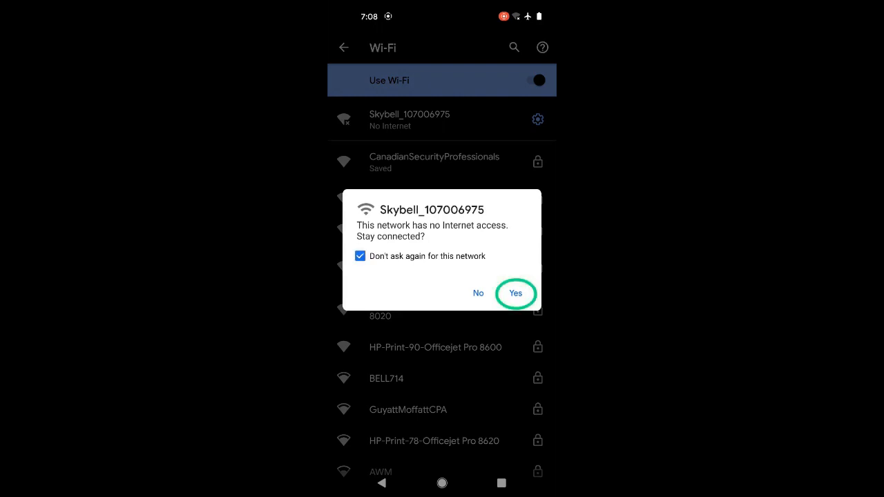
left_click(514, 293)
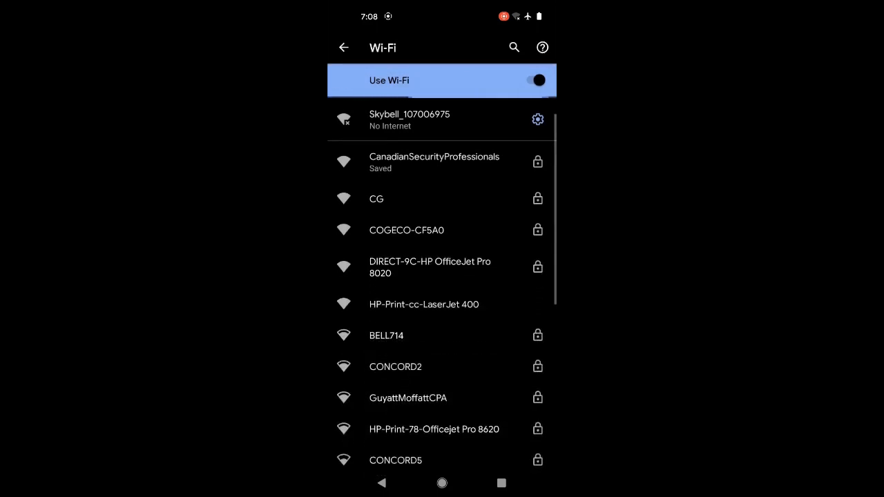
left_click(500, 484)
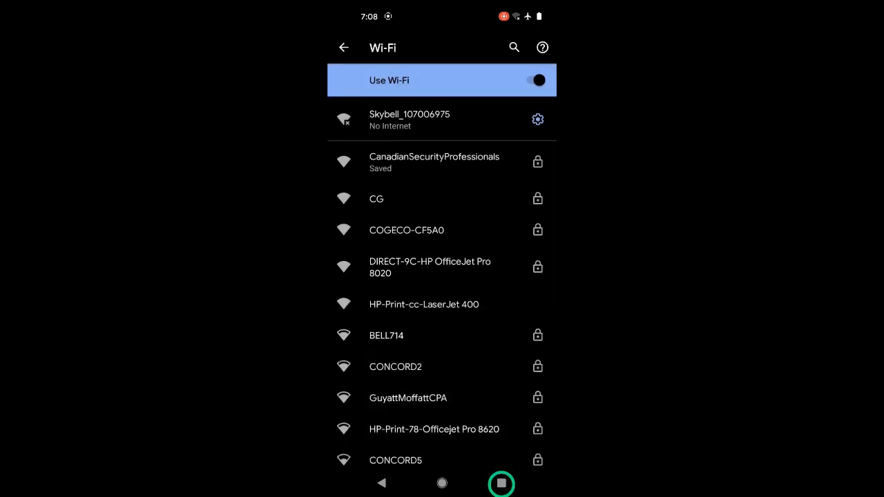
left_click(501, 484)
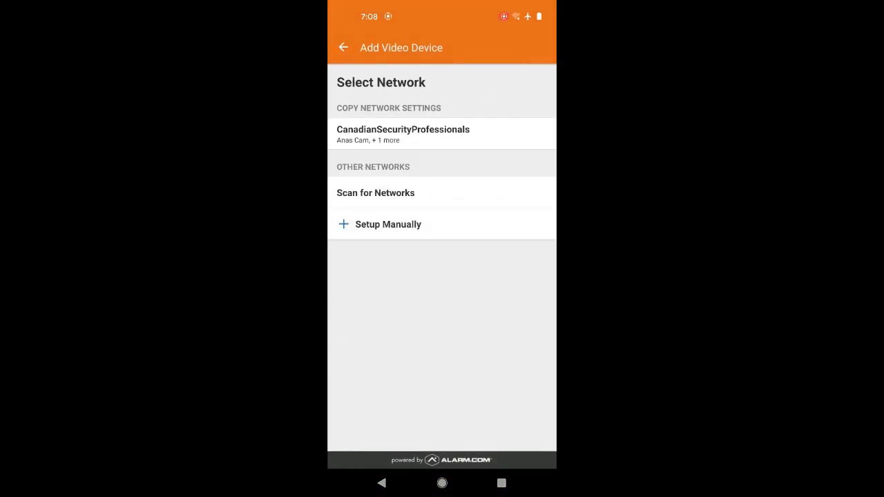
Scan networks, choose CanadianSecurityProfessionals and submit its password to reach Configure Device.
left_click(375, 194)
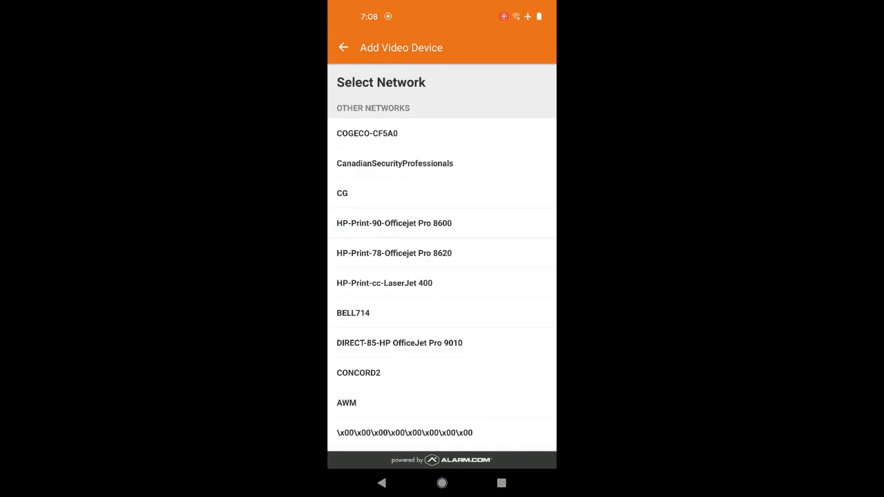
left_click(395, 163)
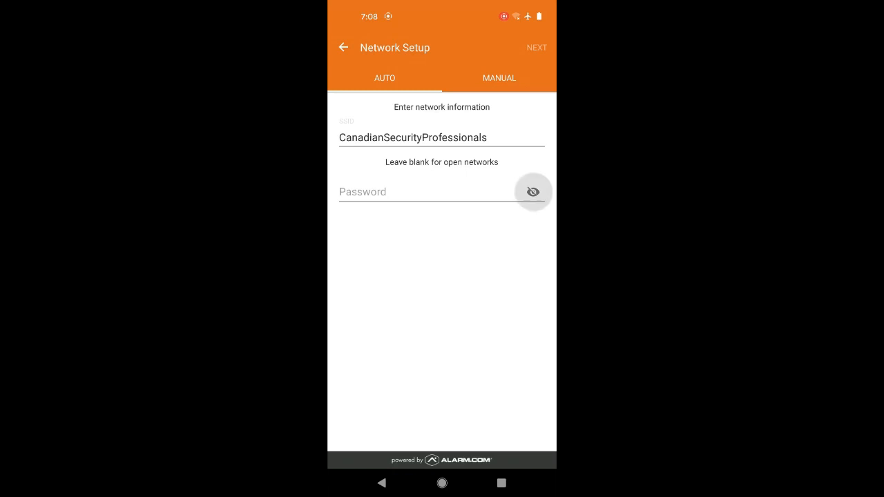
left_click(428, 192)
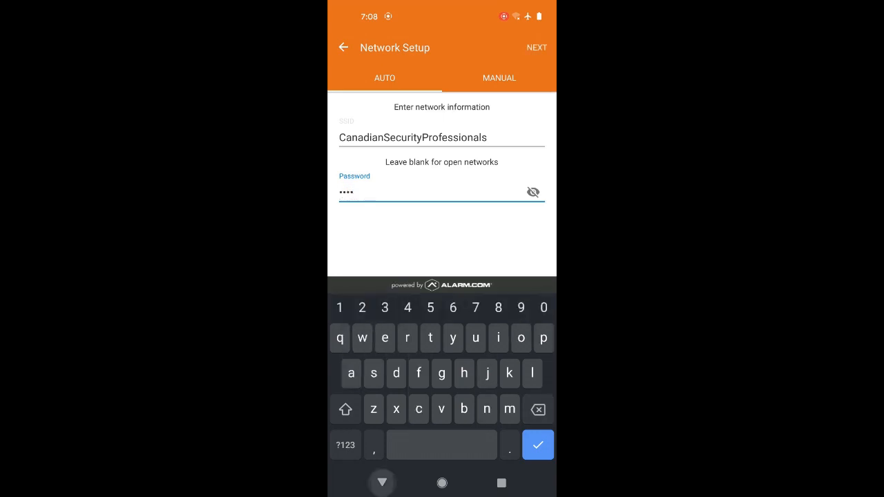
left_click(535, 47)
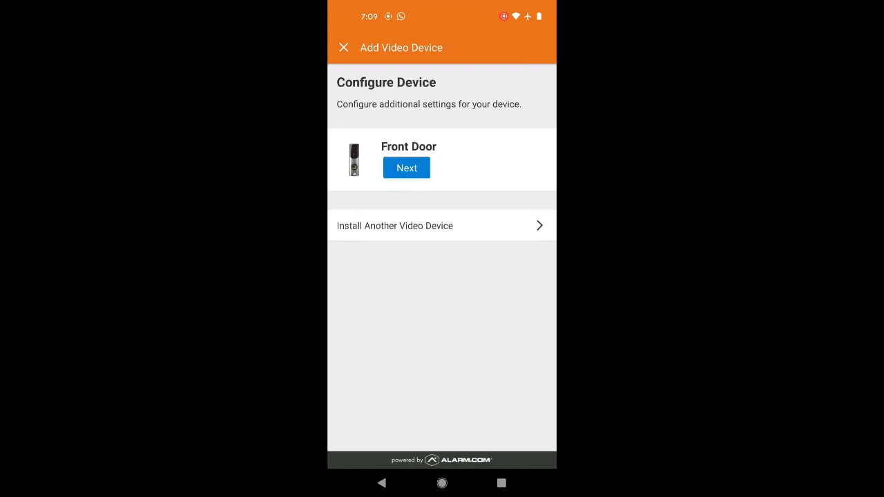
Continue Front Door setup, accepting the camera placement and keeping push notifications enabled.
left_click(406, 169)
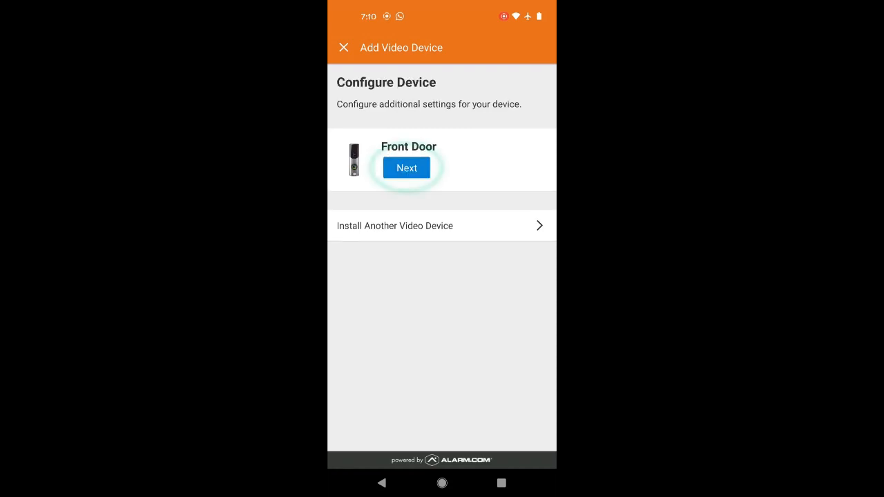
left_click(406, 168)
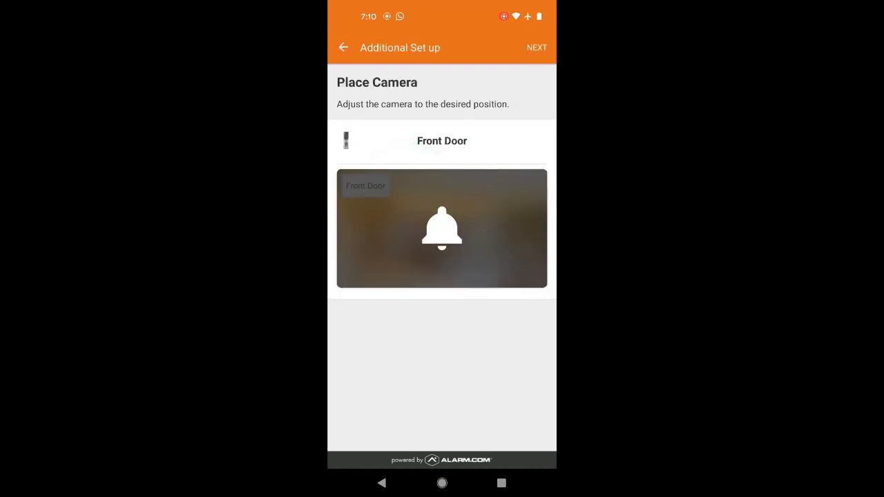
left_click(536, 47)
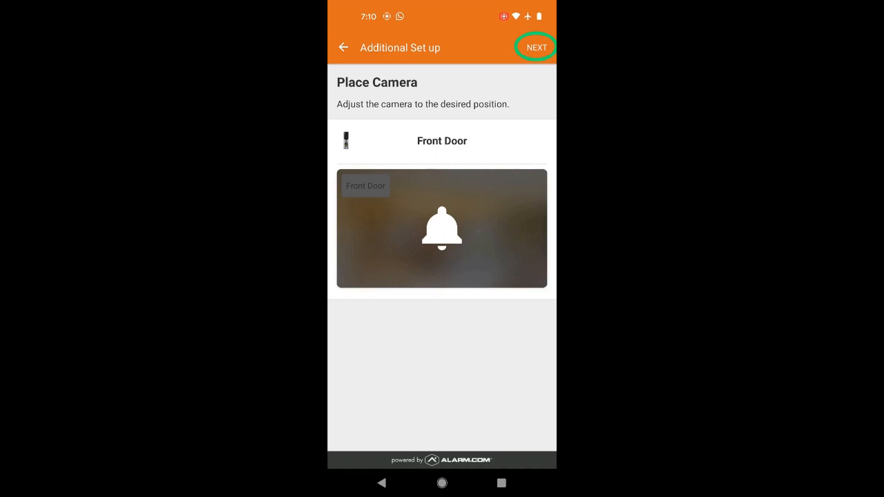
left_click(536, 47)
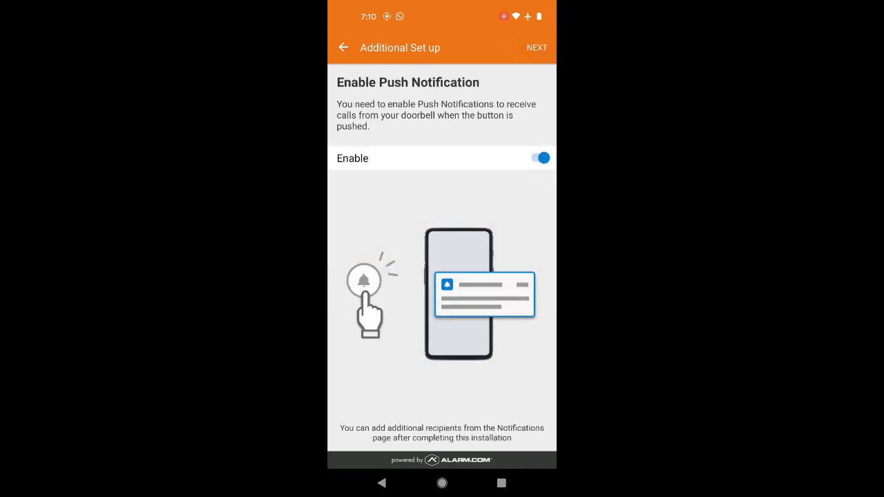
left_click(536, 47)
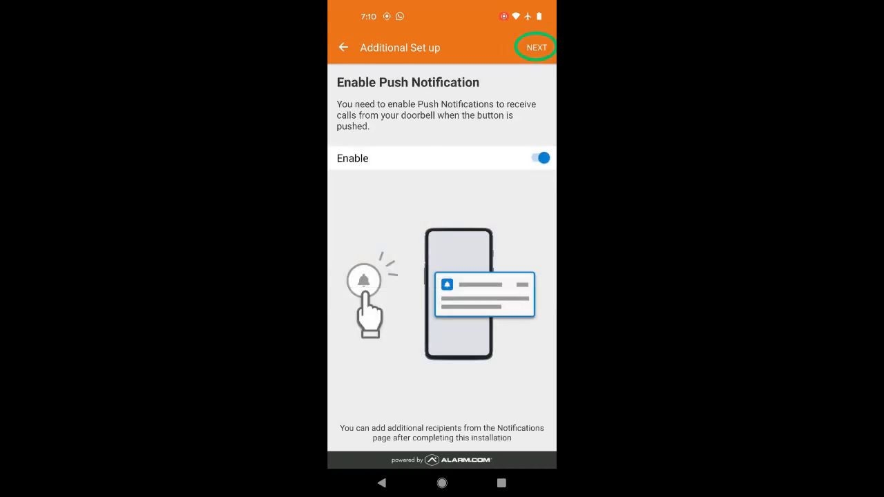
left_click(536, 47)
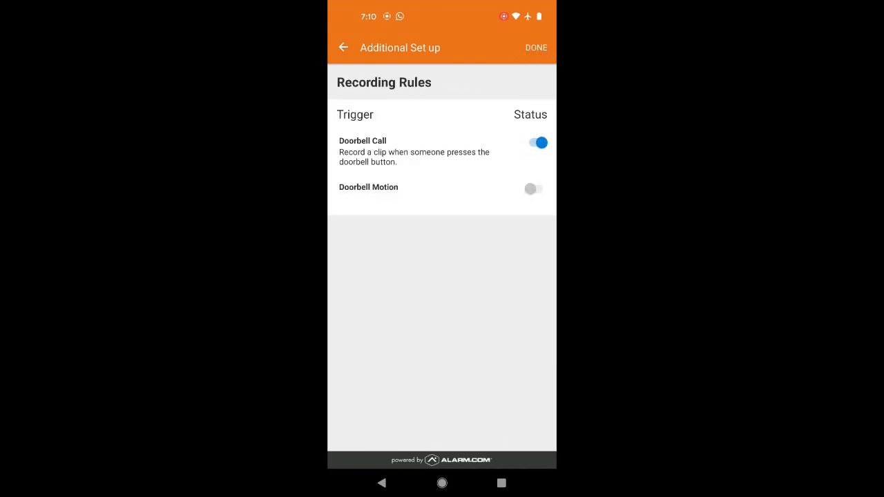
Enable clip recording for doorbell motion alongside doorbell calls and finish with Configuration Complete.
left_click(533, 188)
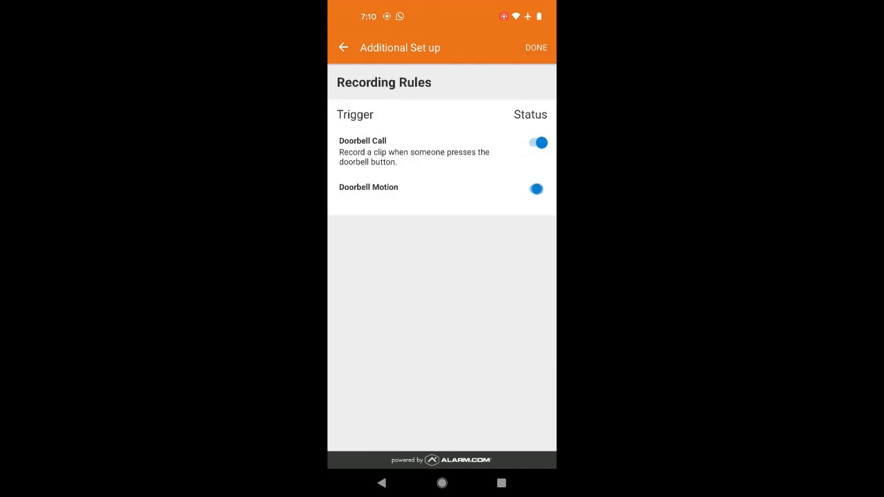
left_click(536, 47)
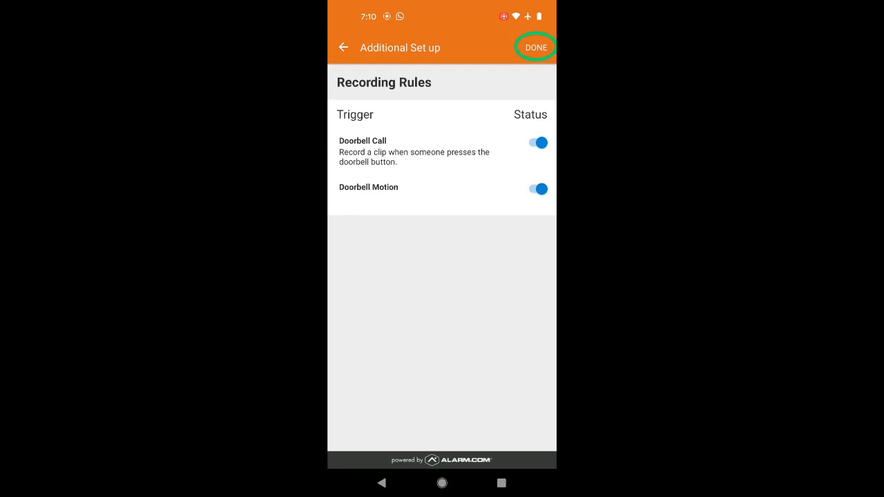
left_click(536, 47)
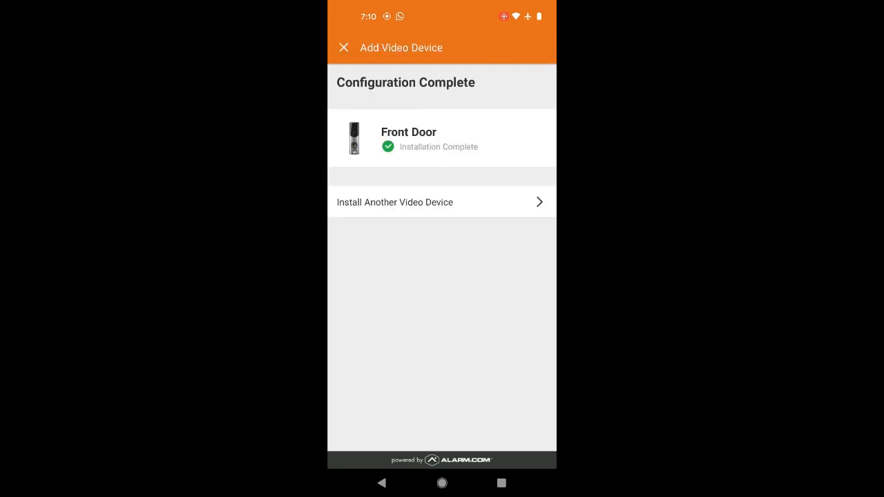